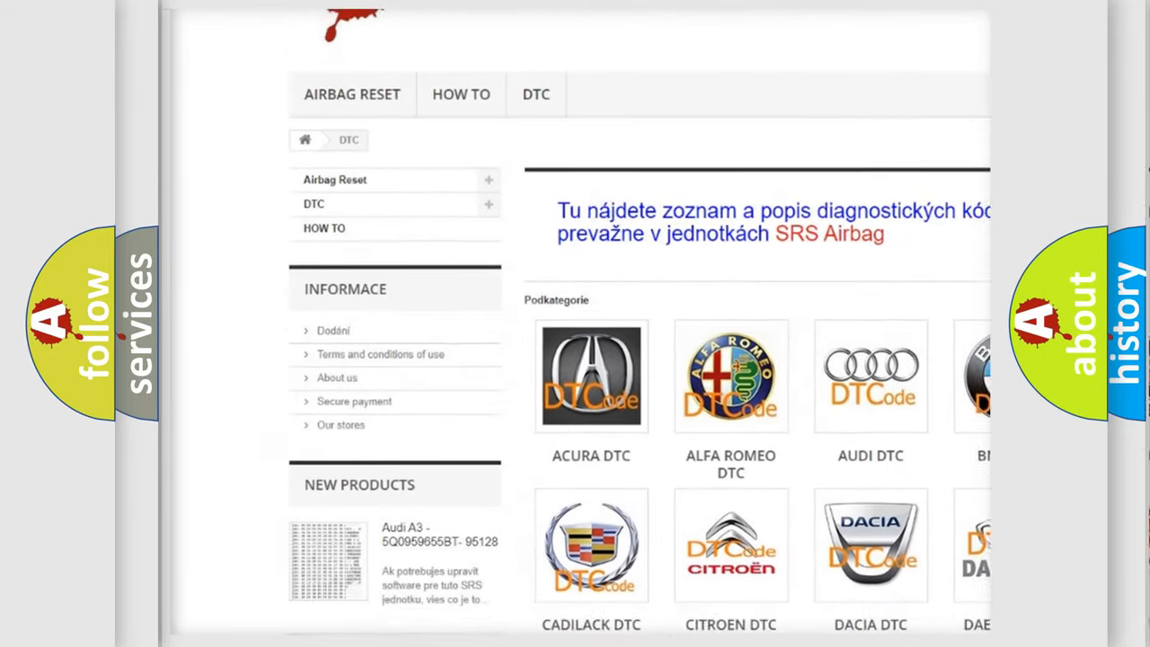
pyautogui.scroll(-3)
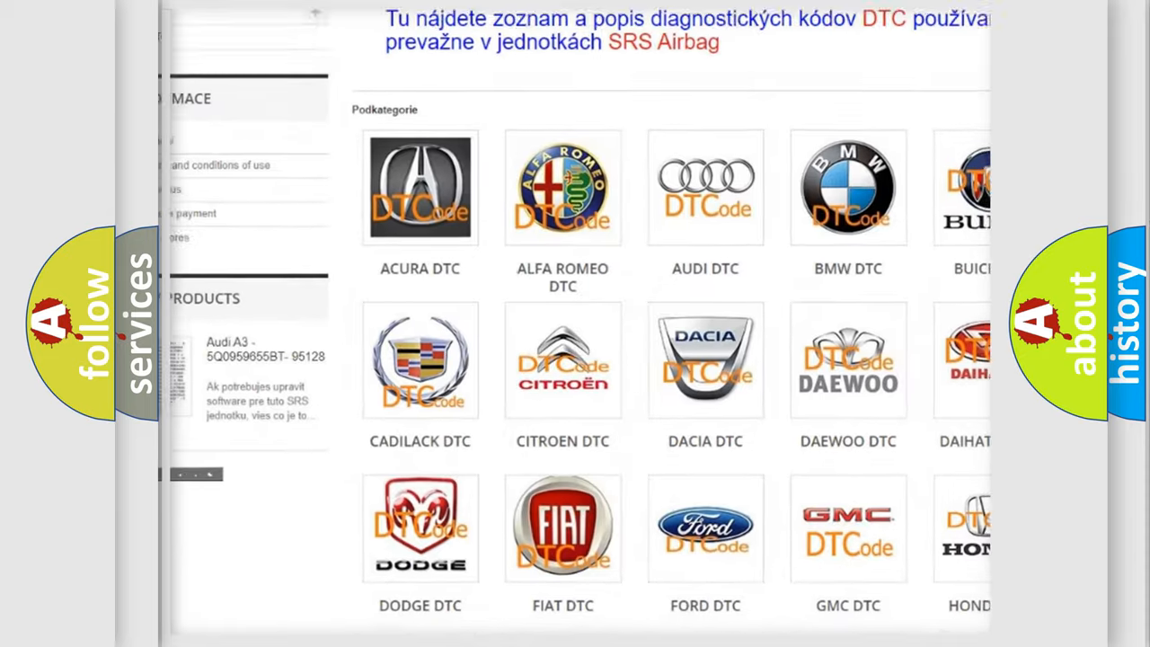
pyautogui.scroll(-3)
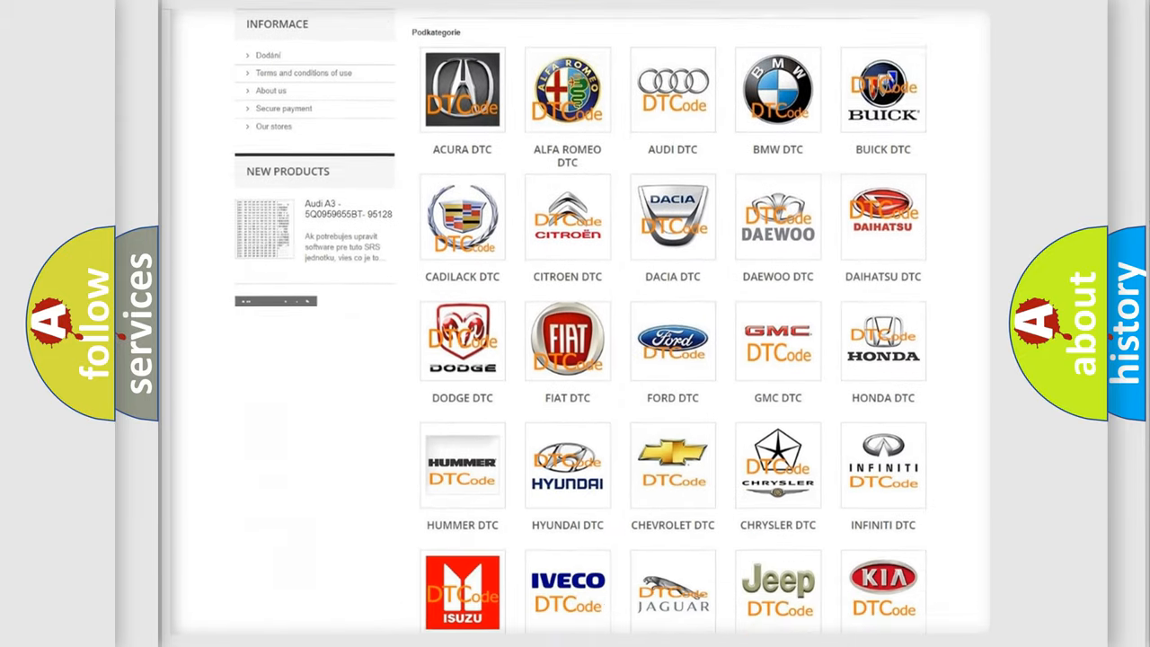
pyautogui.scroll(-3)
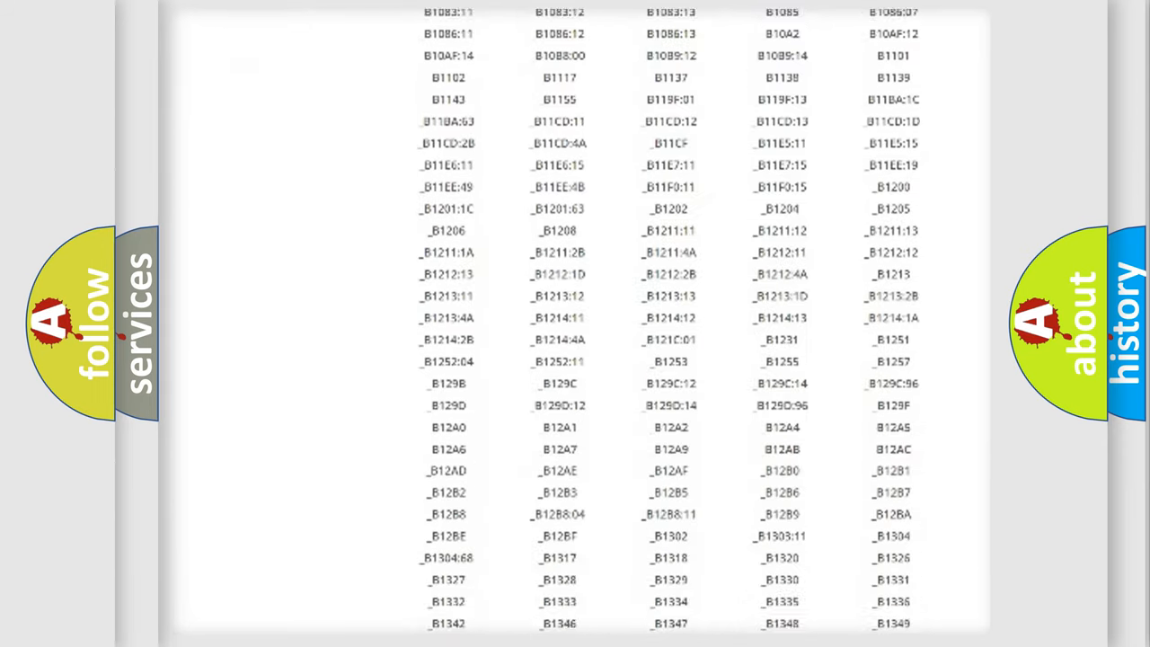
pyautogui.scroll(-3)
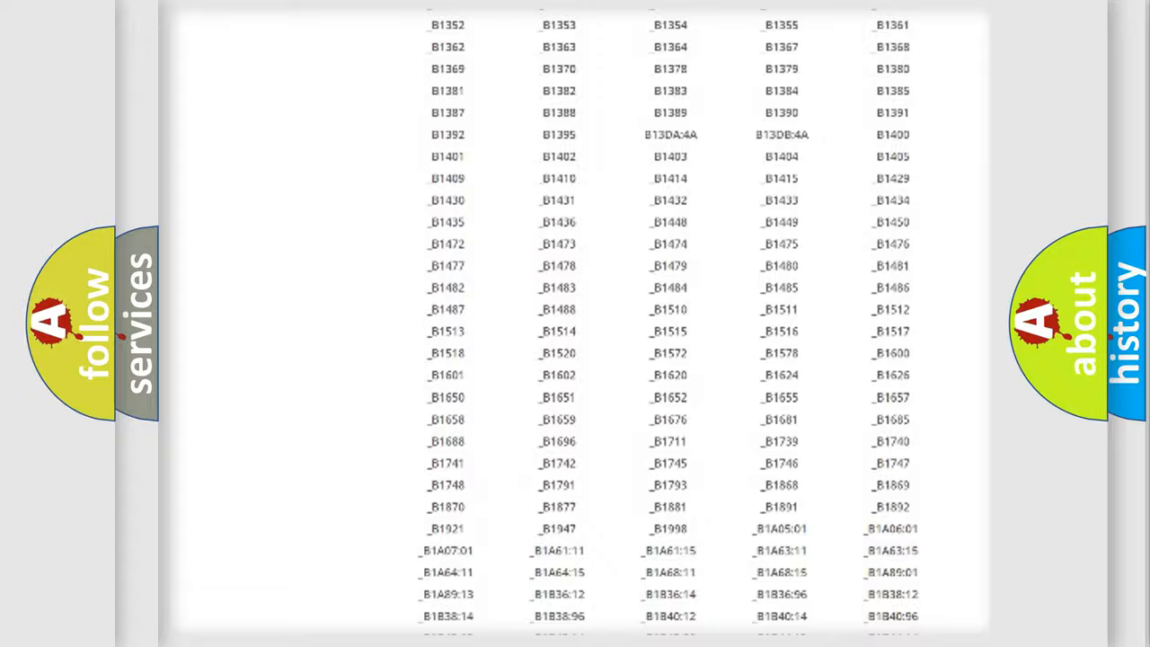